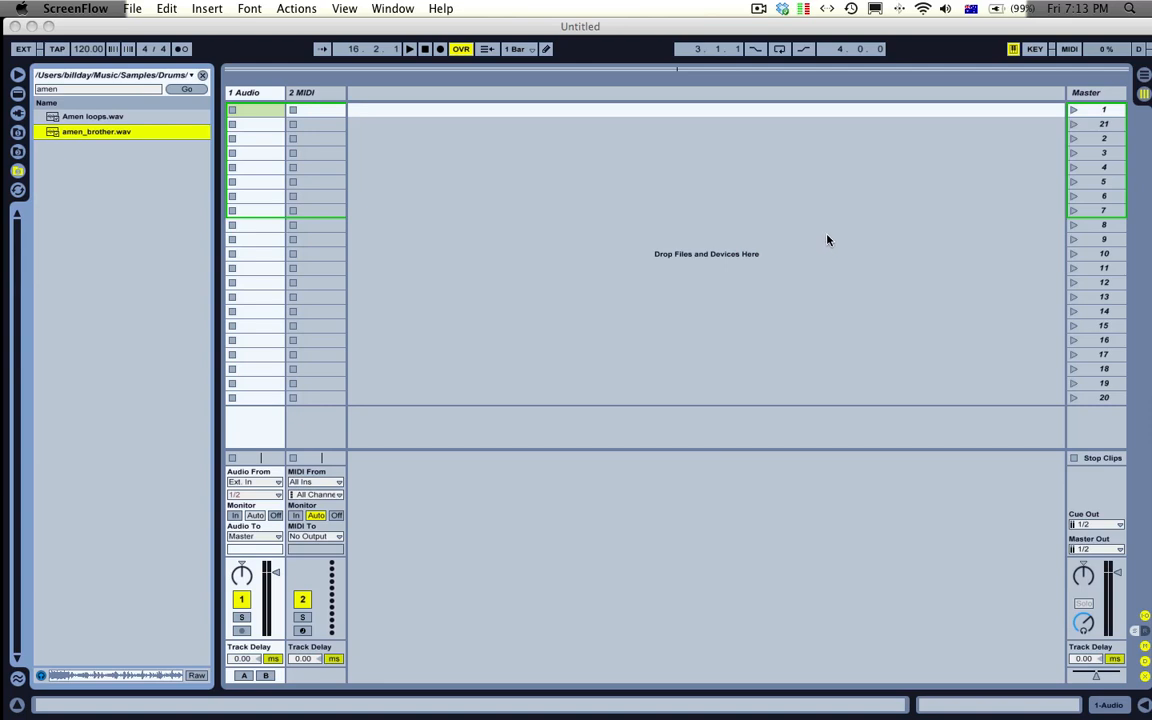
mouse_move(598, 218)
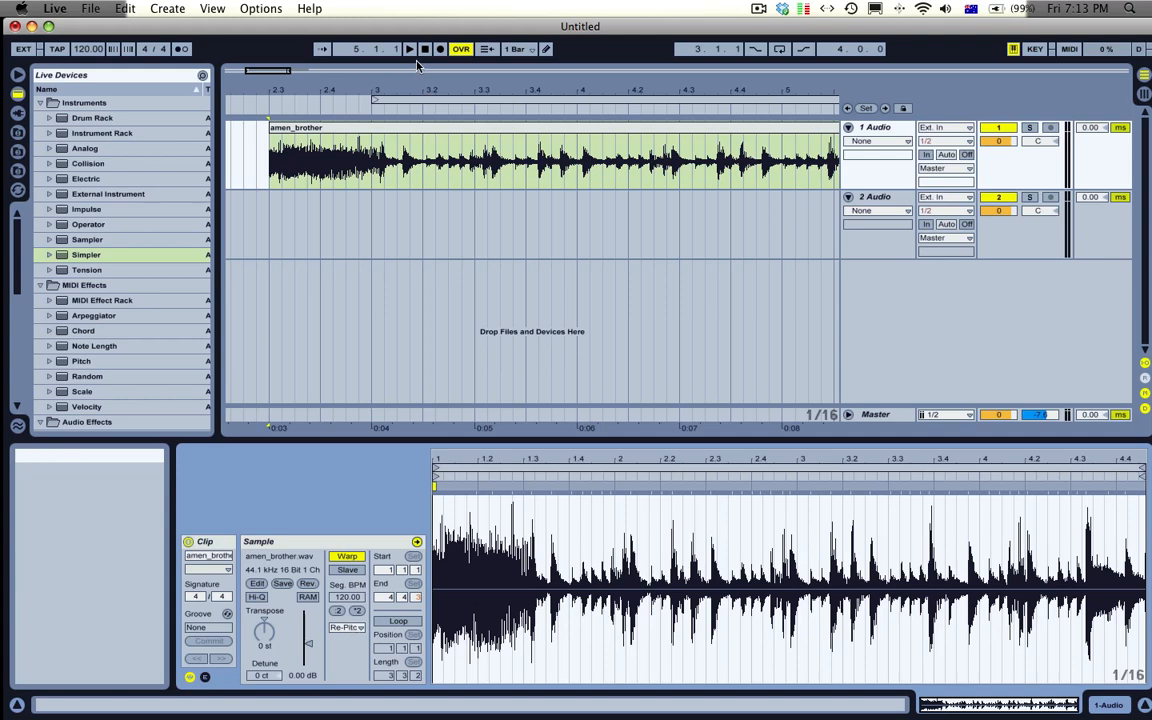
mouse_move(520, 490)
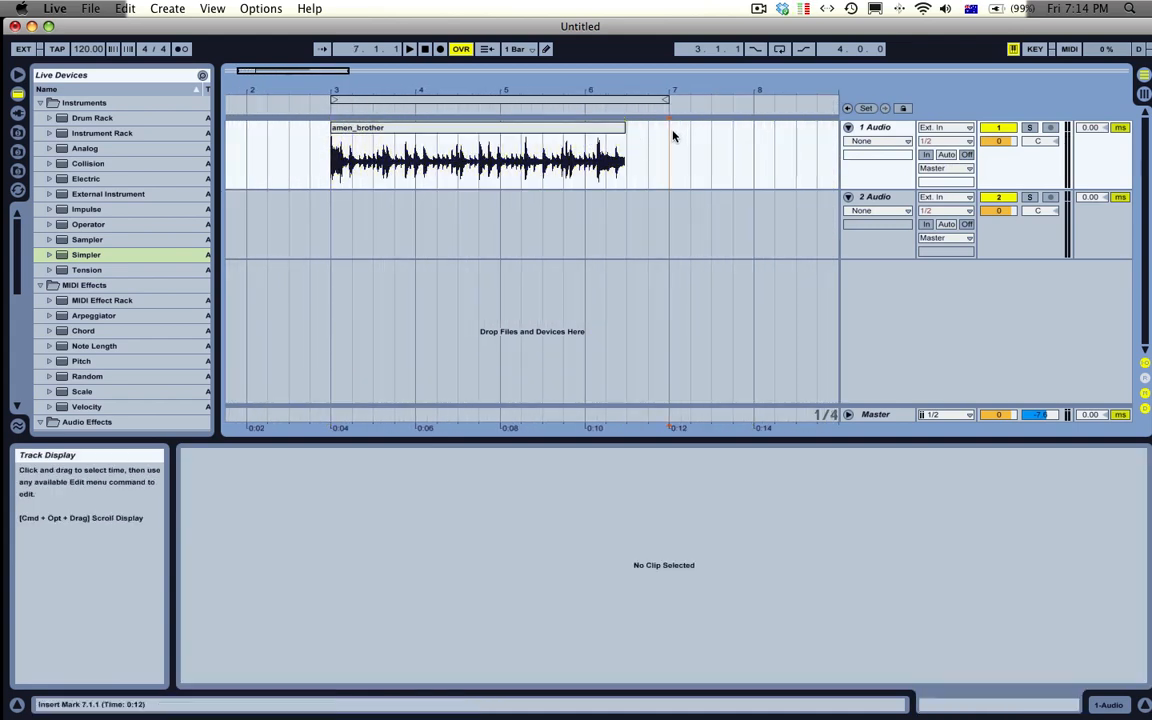
Enter 160 BPM in the control bar's tempo field
click(480, 155)
text(160)
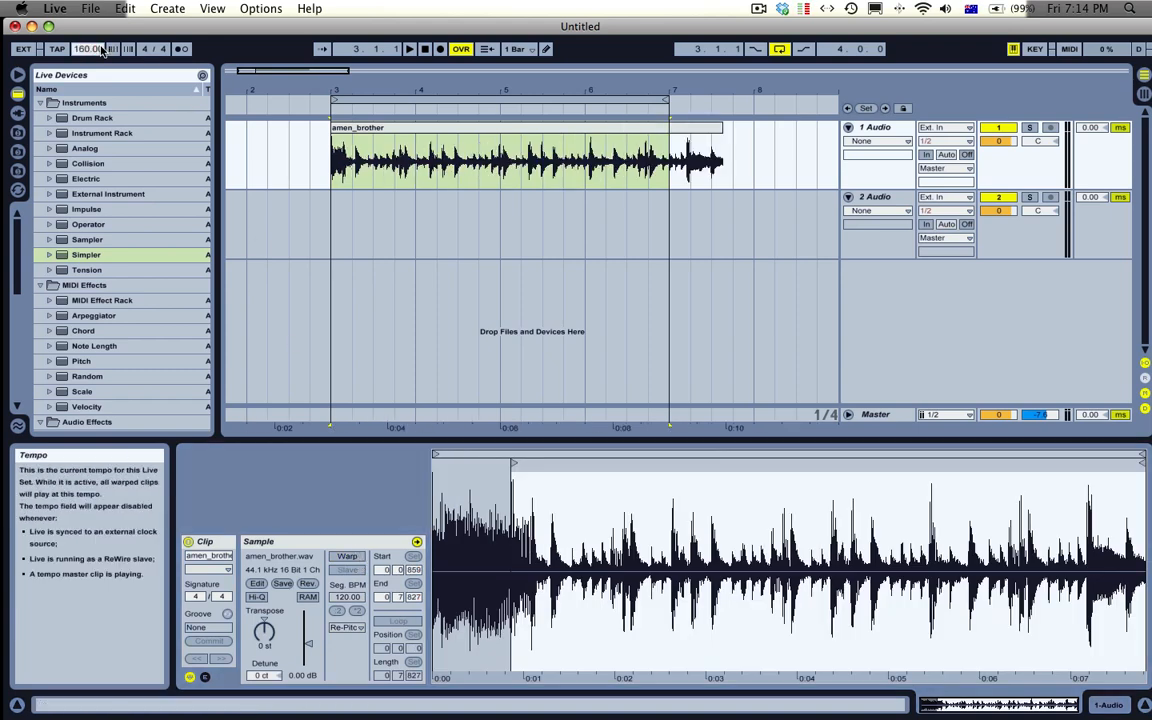
Turn on Warp for the amen_brother clip with segment tempo at 160 BPM
click(346, 555)
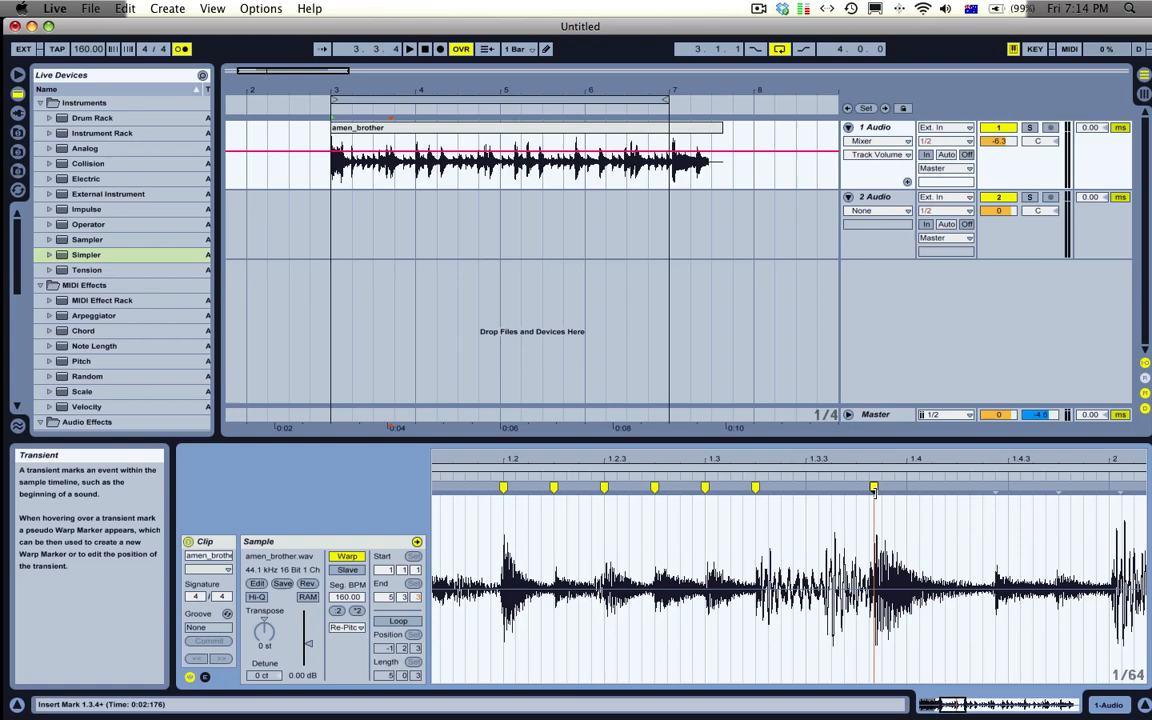
Trim amen_brother to one bar (Start 2.1.1, End 3.1.1) warped at 162.41 BPM
click(874, 489)
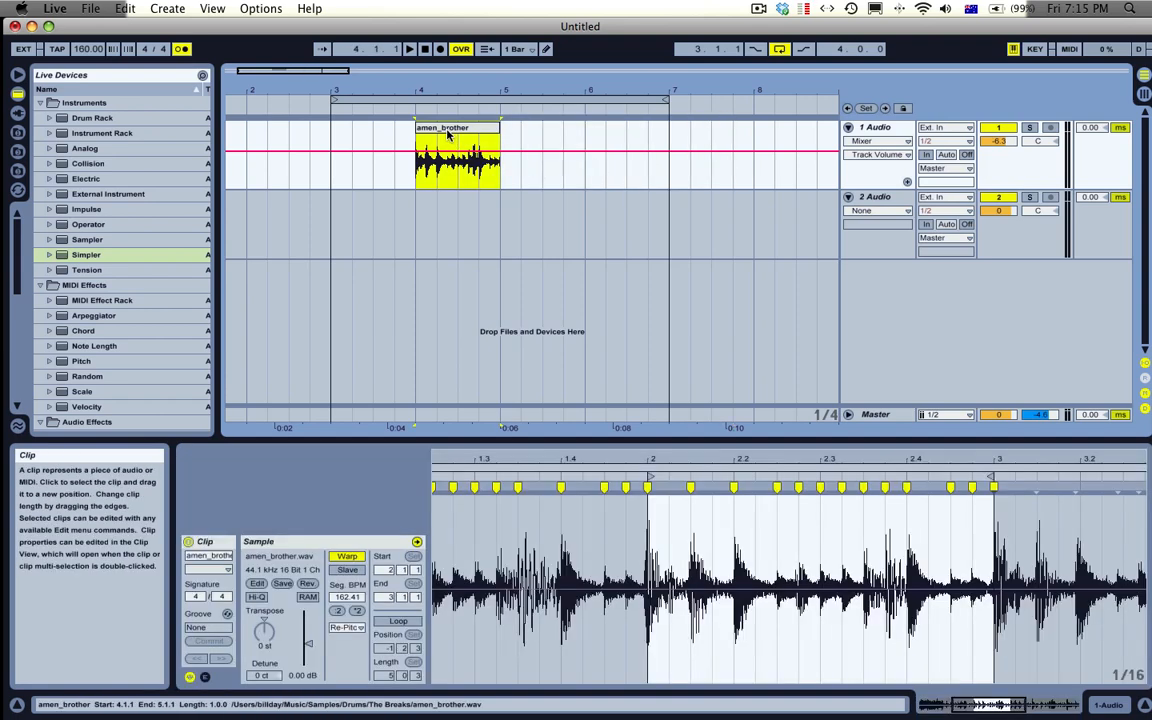
Move the one-bar Amen clip to bar 3 and set the loop brace over bars 3–4
drag(457, 155, 372, 155)
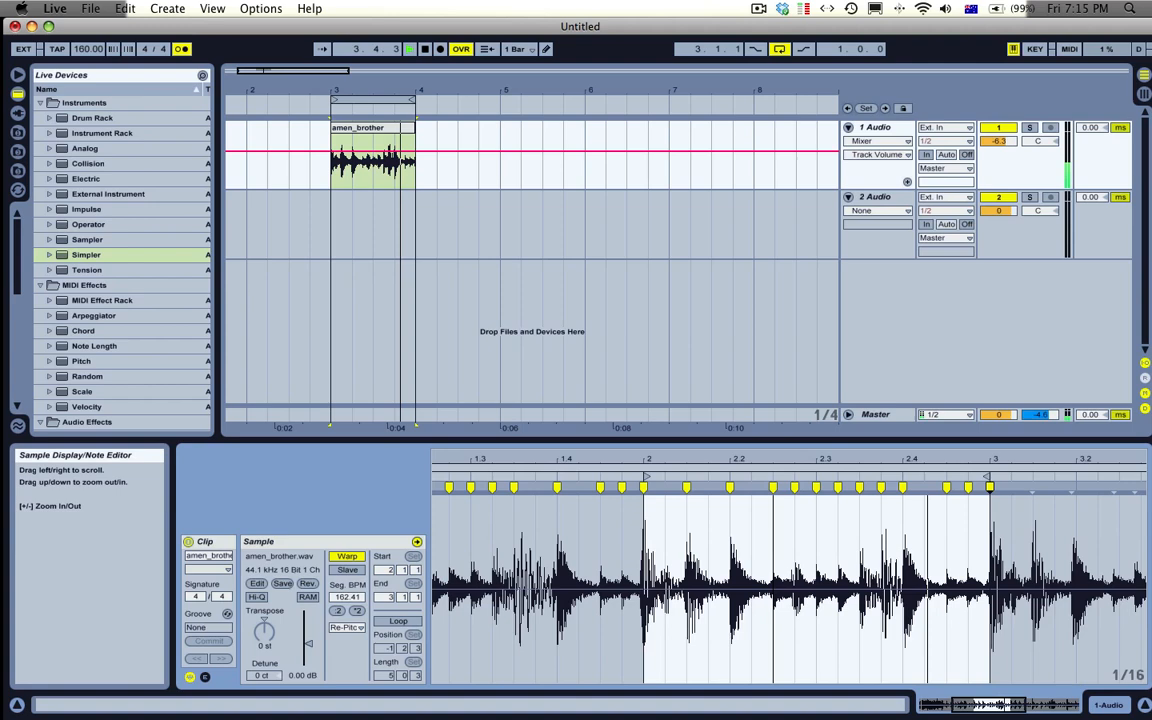
drag(620, 570, 790, 570)
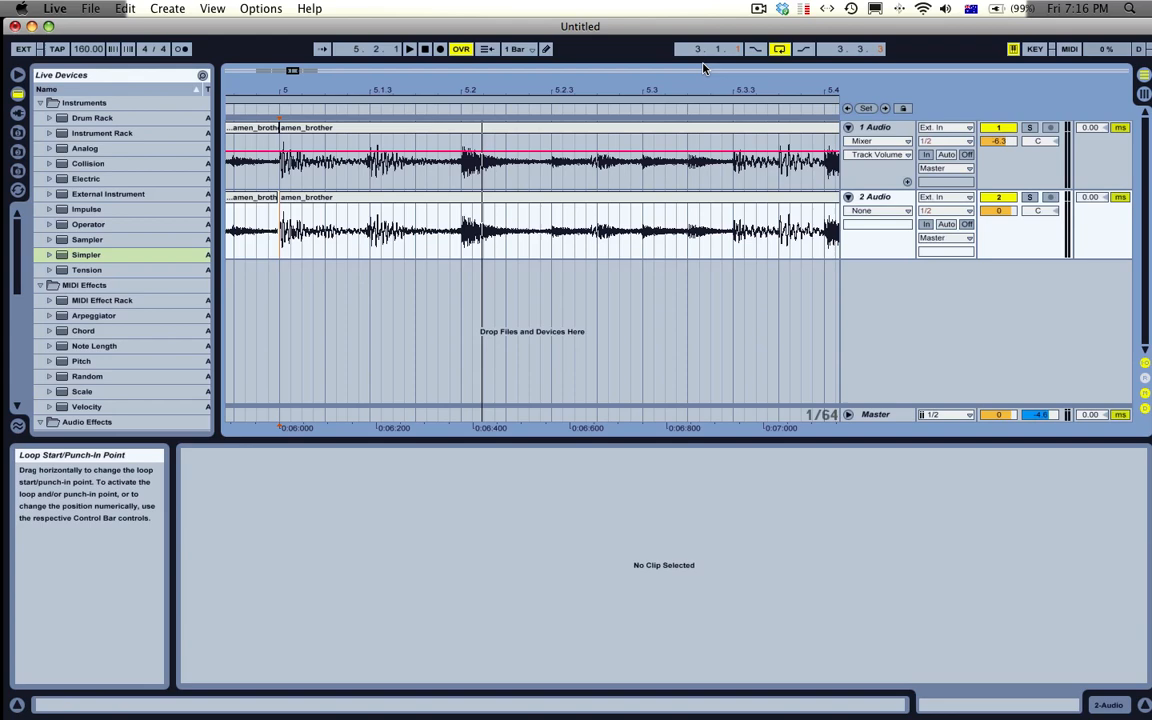
Fill bars 3–7 with one-bar amen_brother copies on both tracks, track 2 slightly offset
click(720, 230)
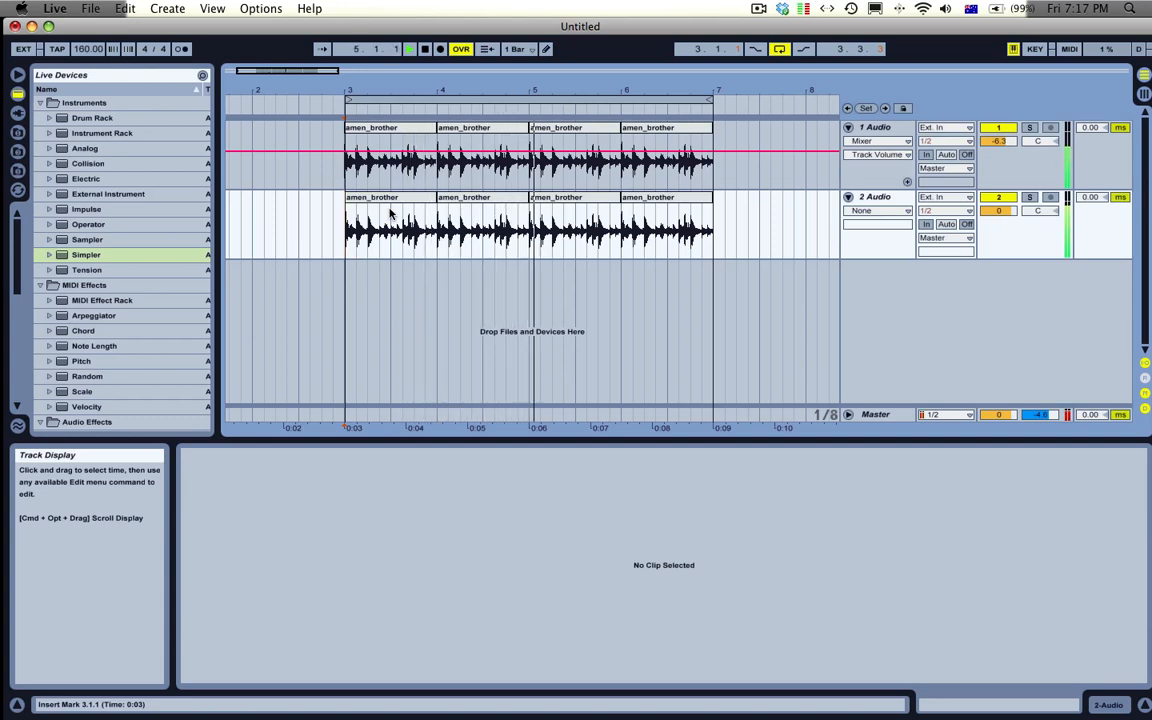
click(605, 127)
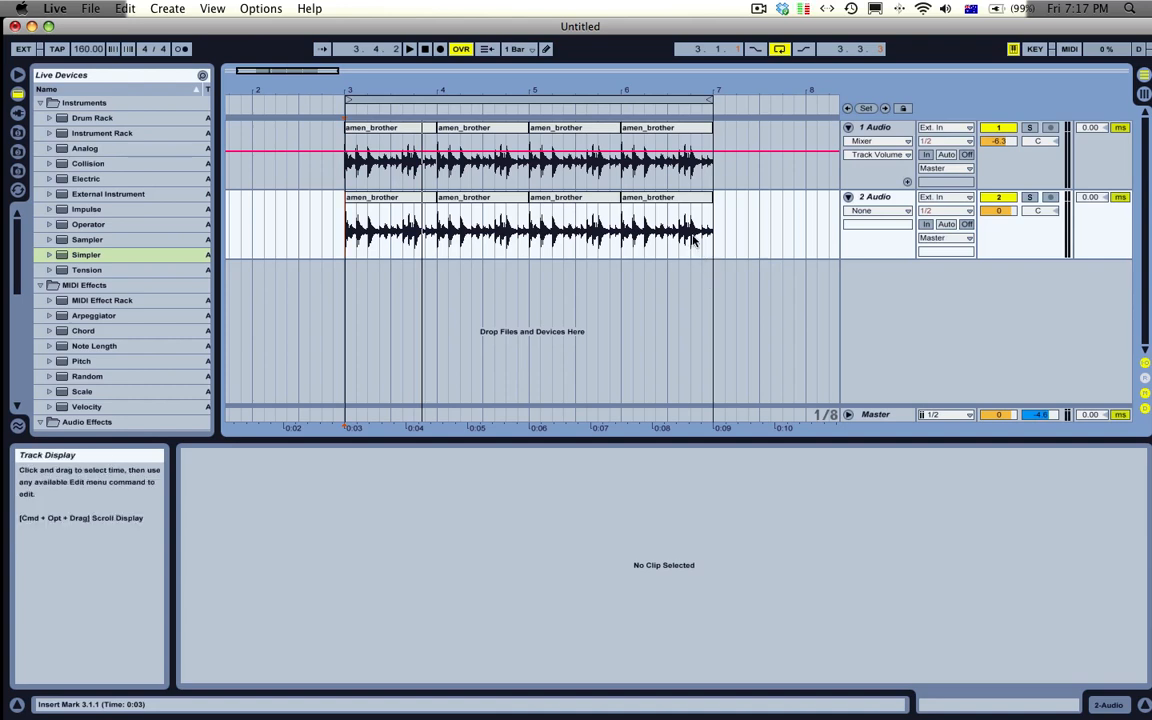
mouse_move(651, 248)
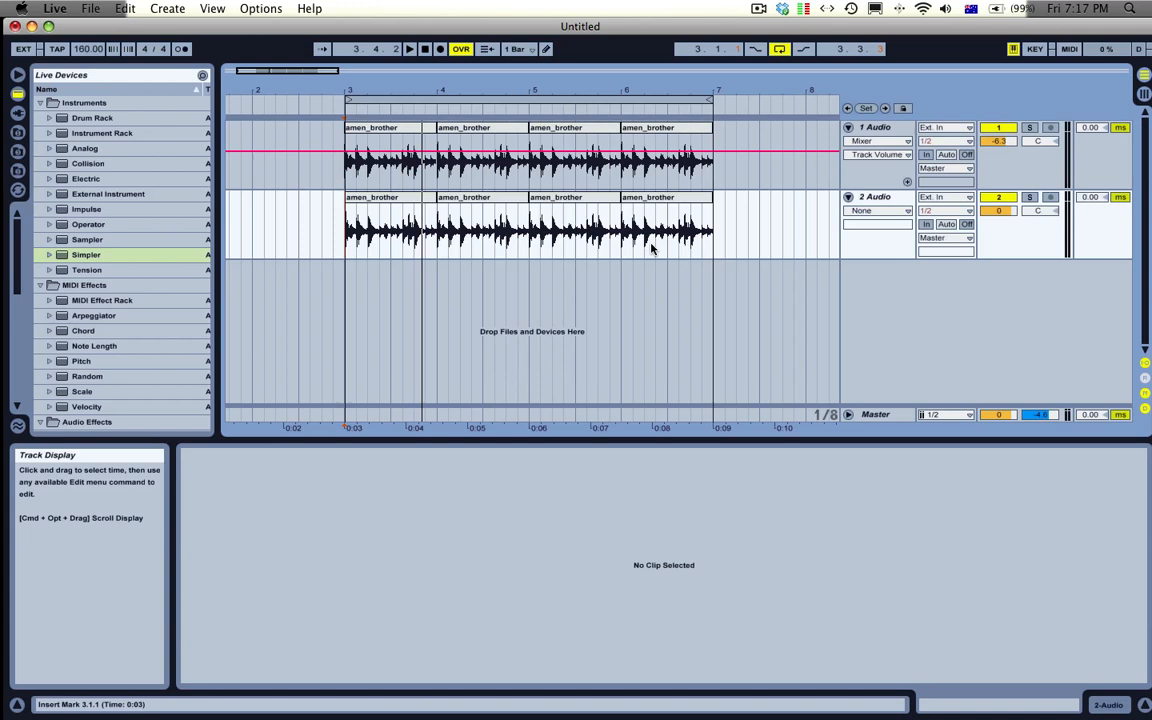
mouse_move(510, 213)
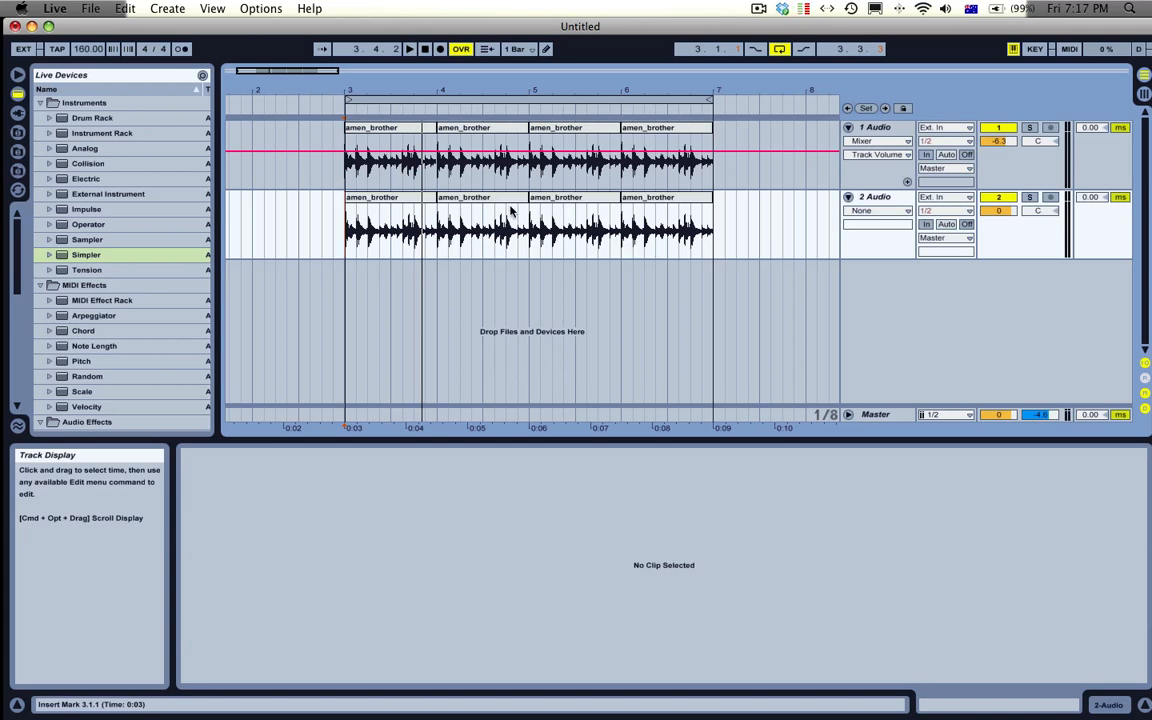
mouse_move(597, 237)
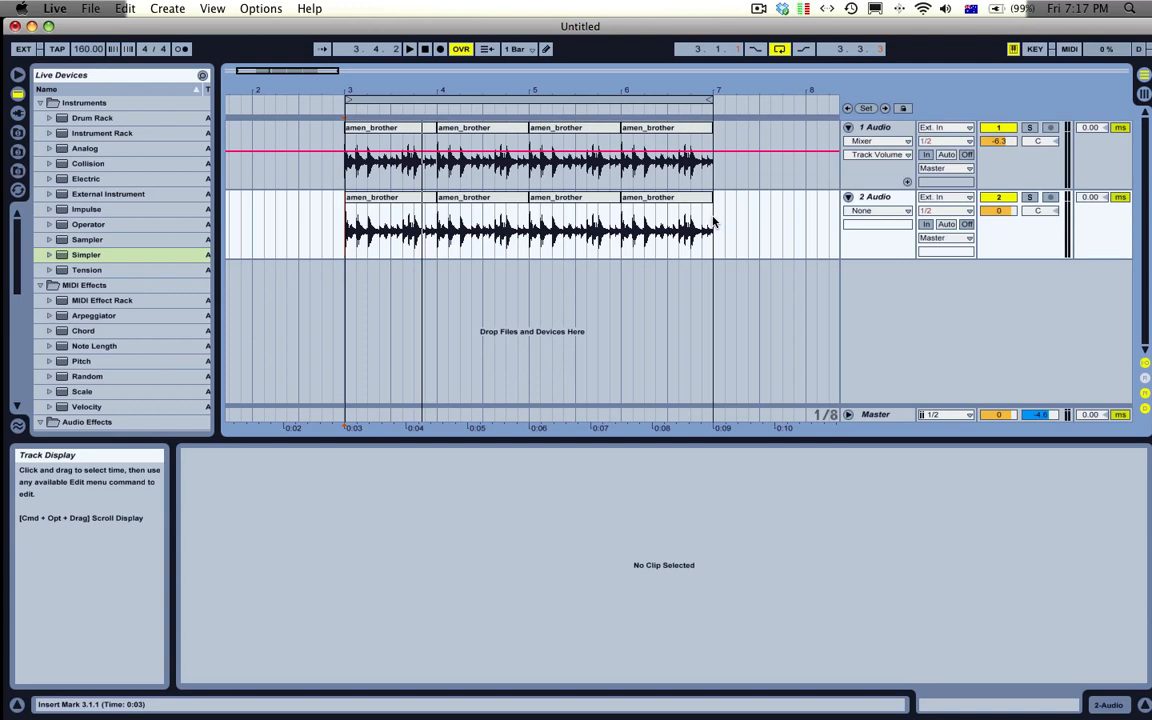
click(759, 8)
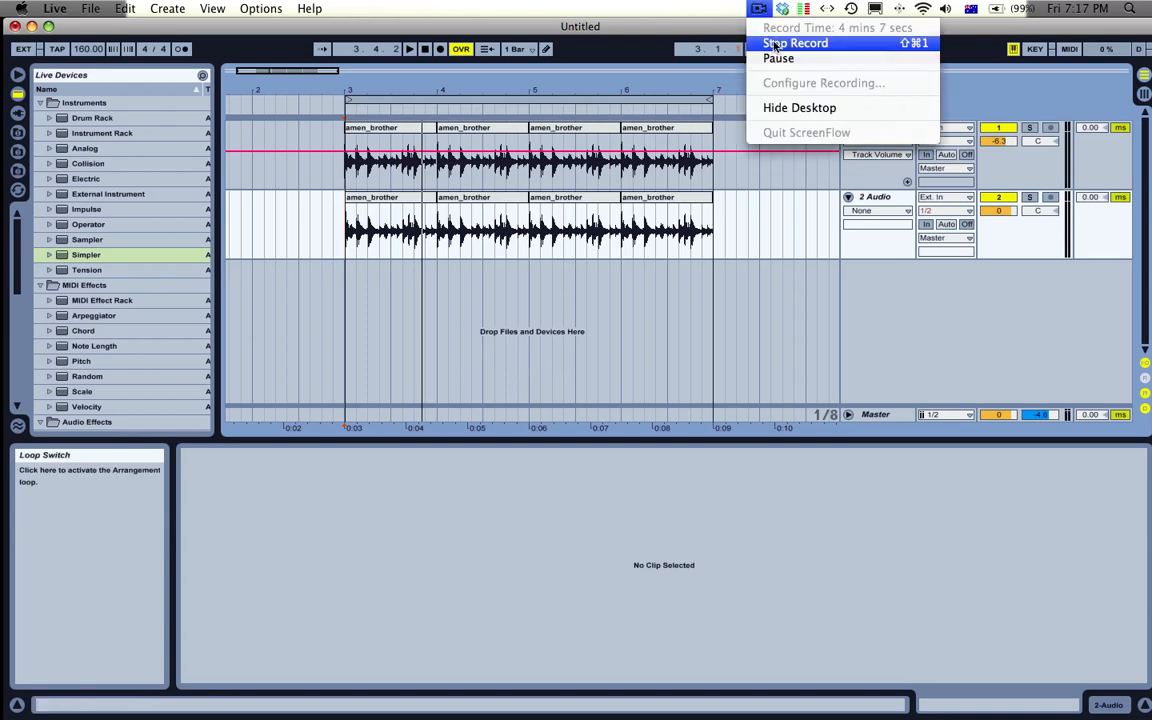